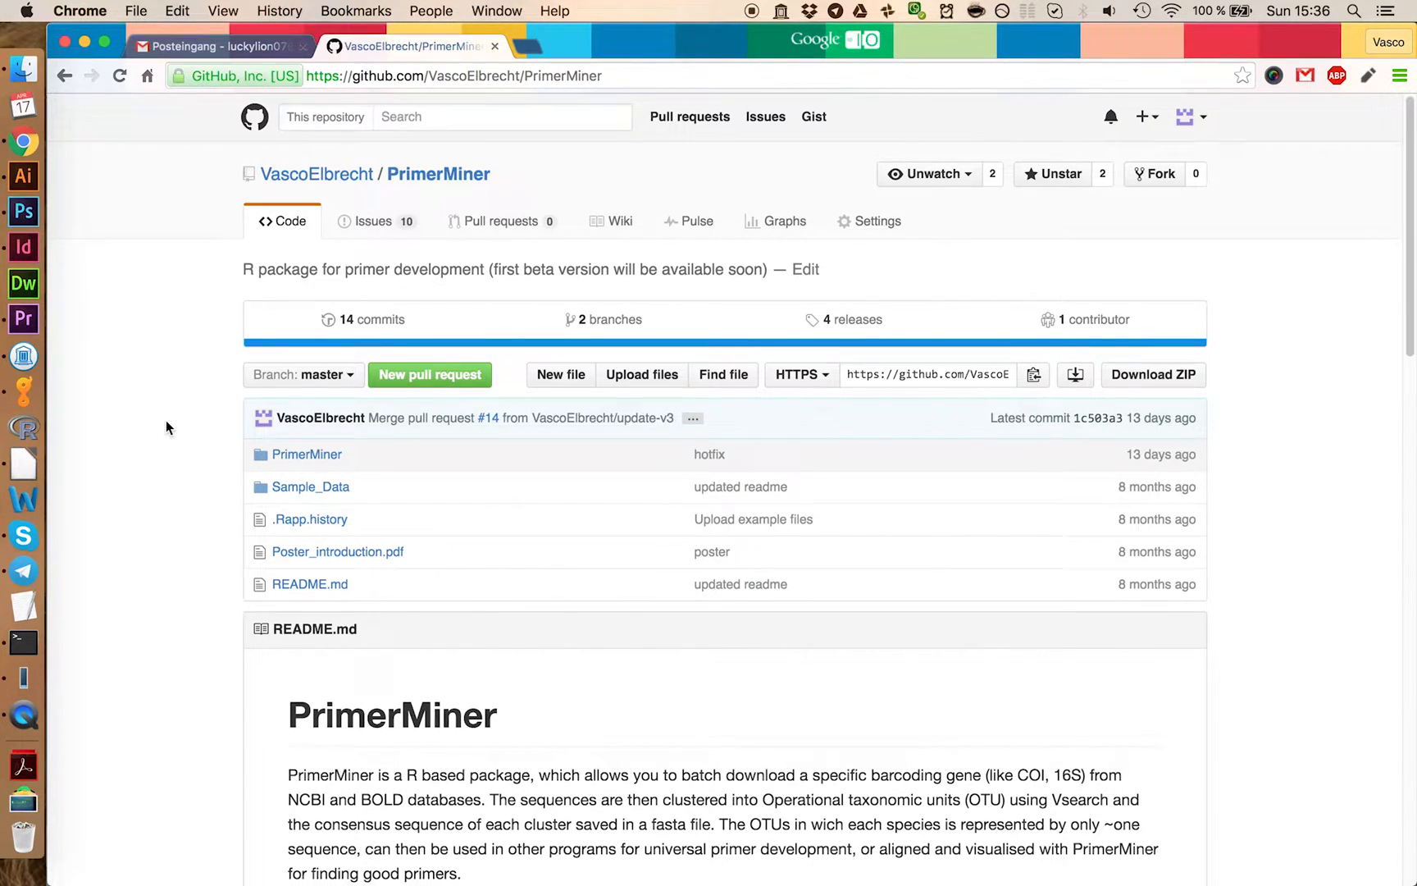
- Go to the repository's releases list to reach the v0.3b source code zip
click(851, 319)
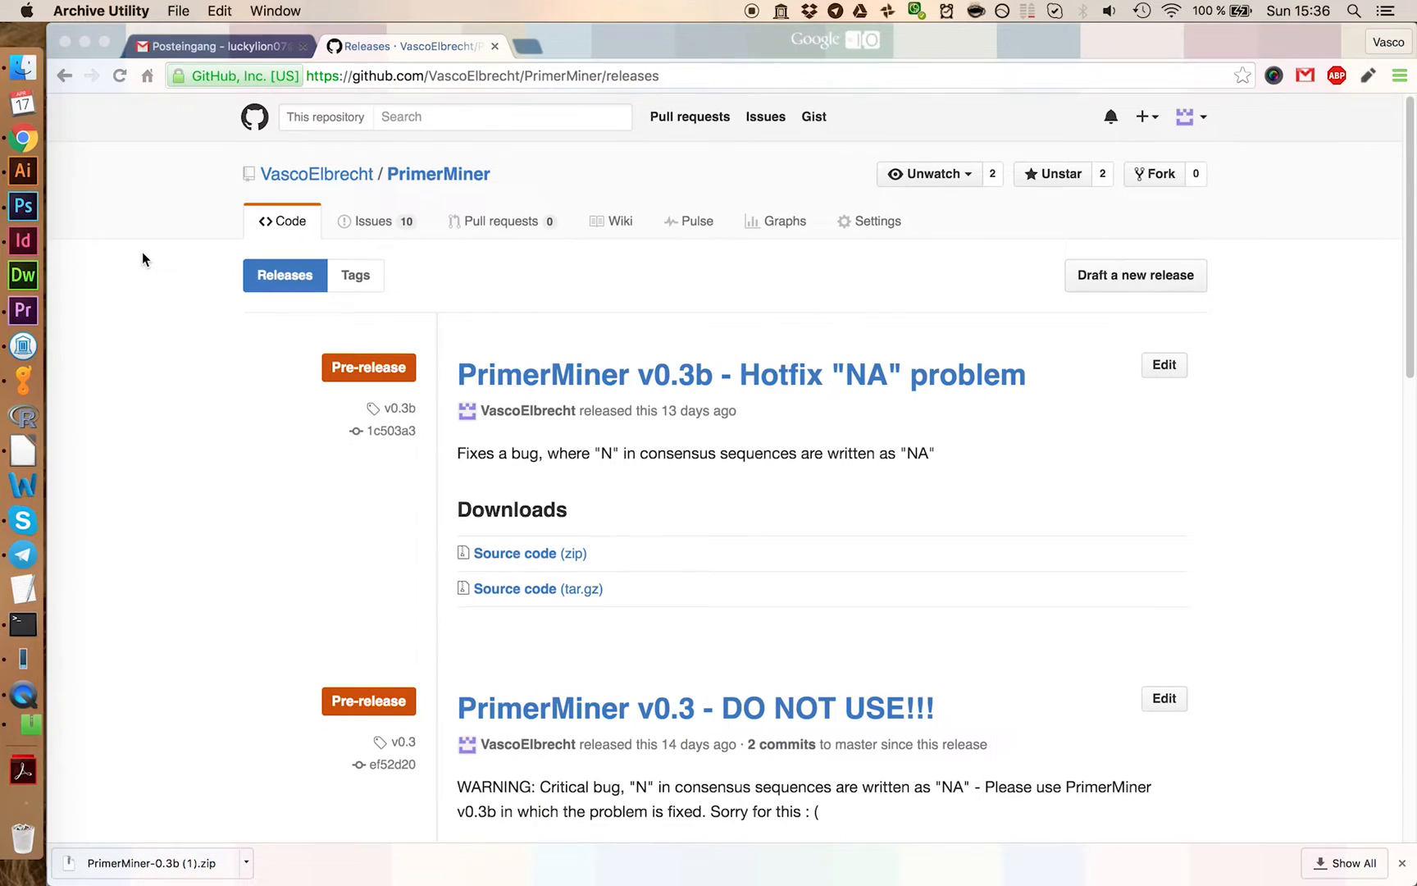